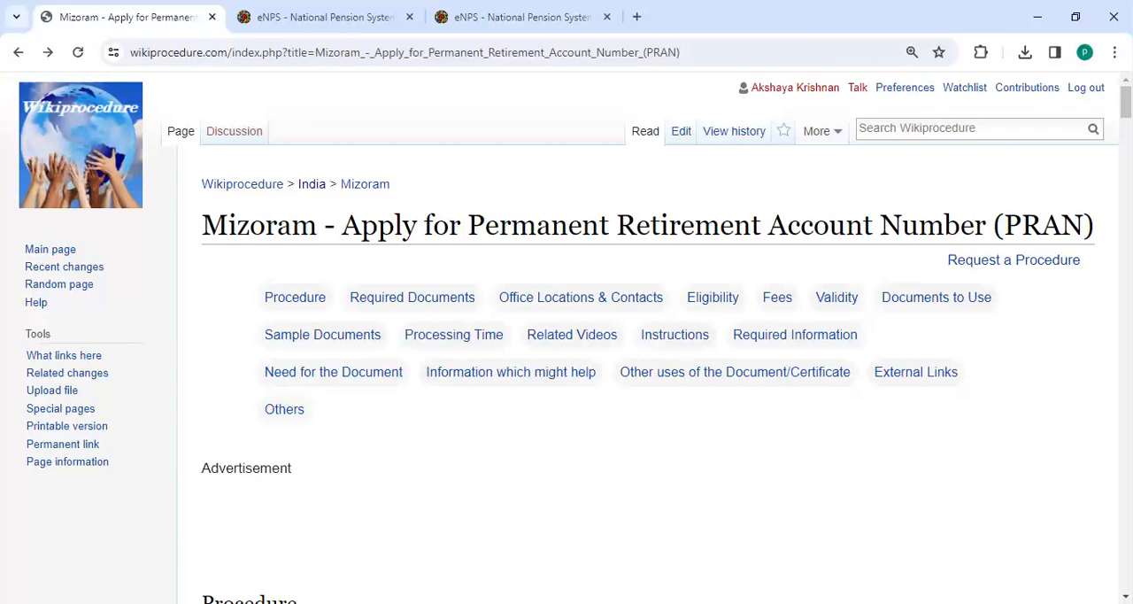
pyautogui.moveTo(734, 372)
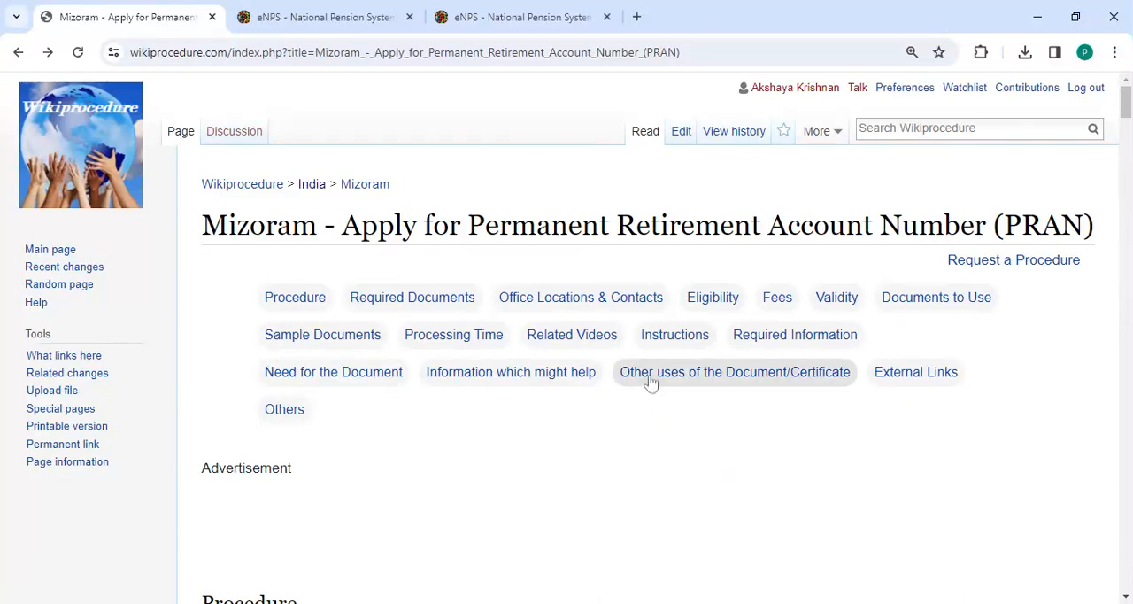
pyautogui.moveTo(572, 269)
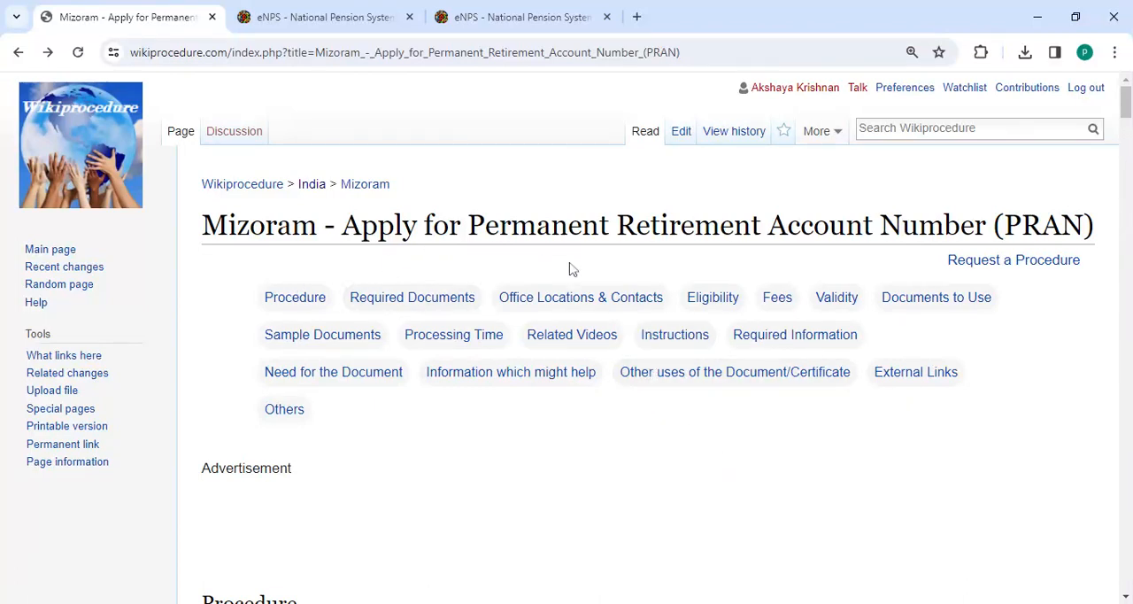
pyautogui.moveTo(213, 264)
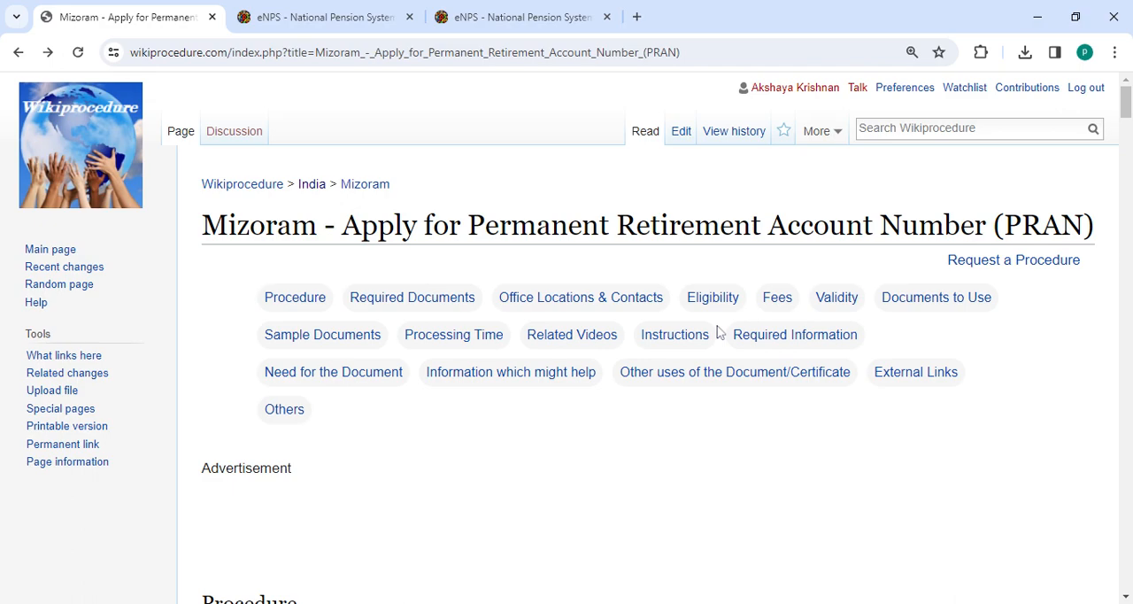
# Scroll down to the Apply Online procedure steps on the Mizoram PRAN page.
pyautogui.scroll(-3)
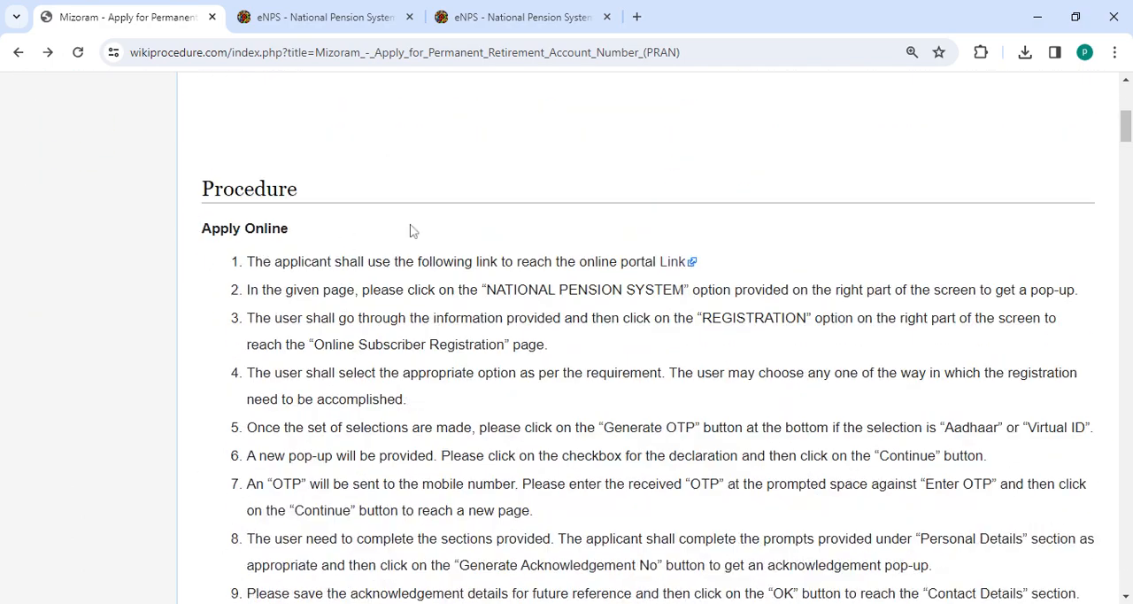
pyautogui.moveTo(674, 261)
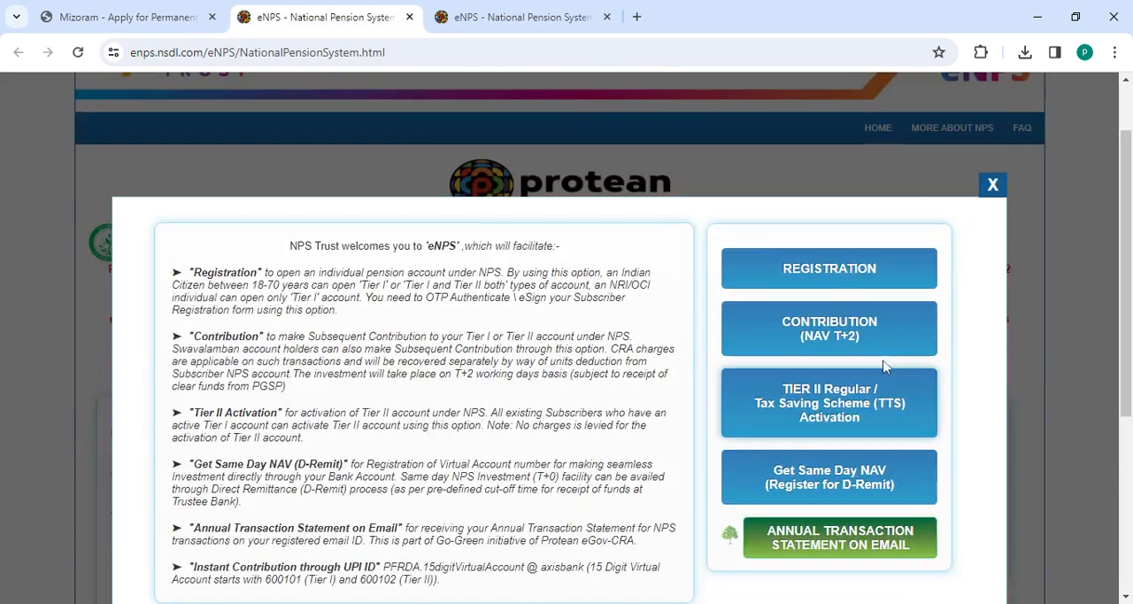
# Start eNPS registration from the pop-up and switch to the subscriber registration form tab.
pyautogui.click(522, 16)
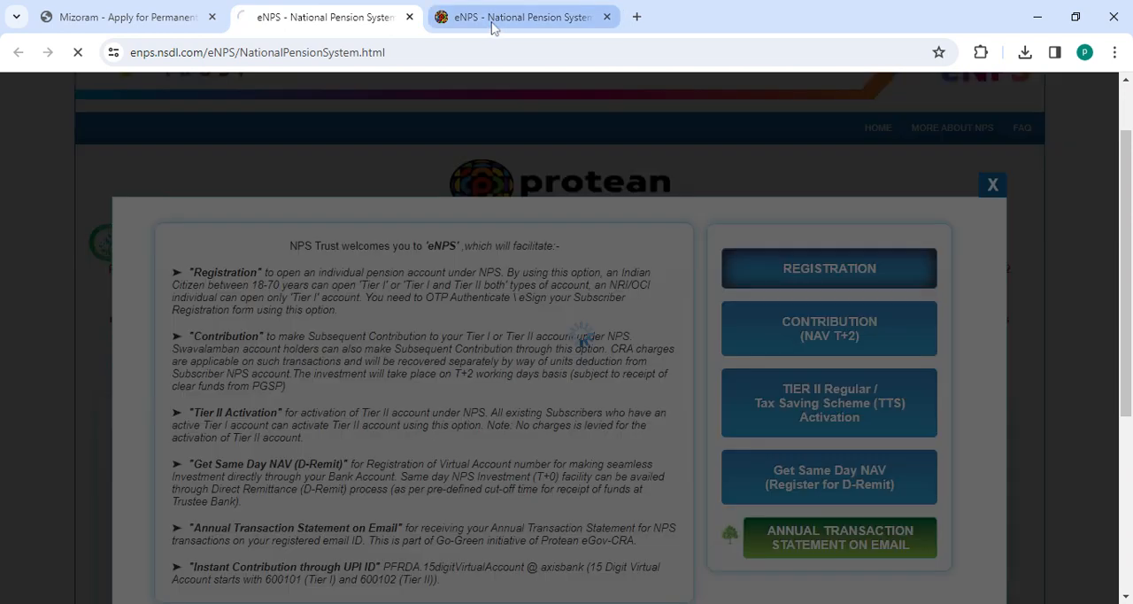
pyautogui.click(828, 268)
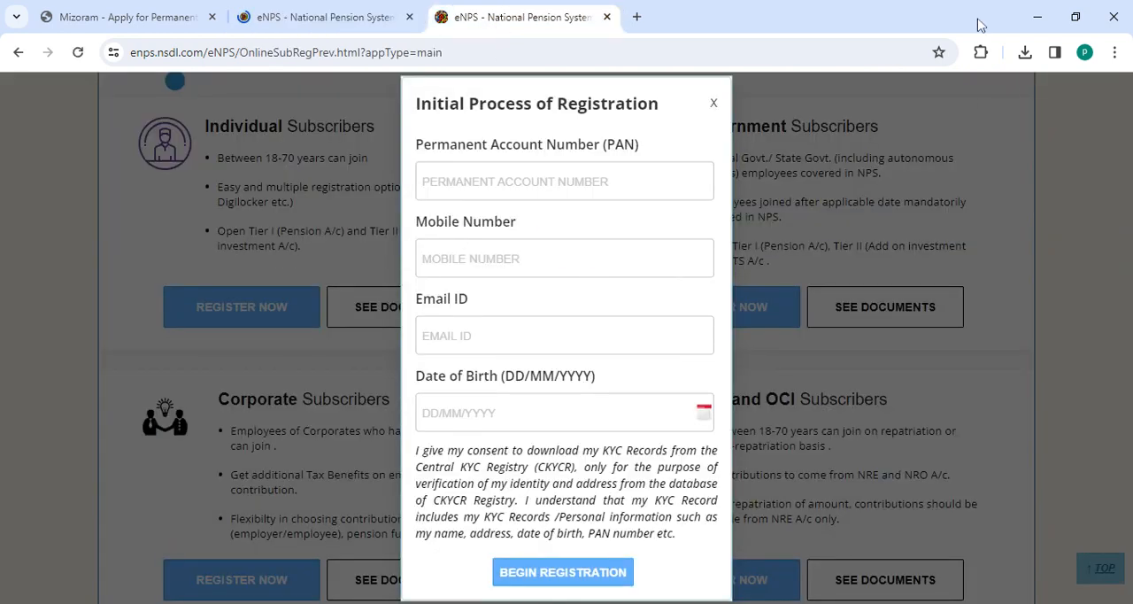
pyautogui.moveTo(625, 372)
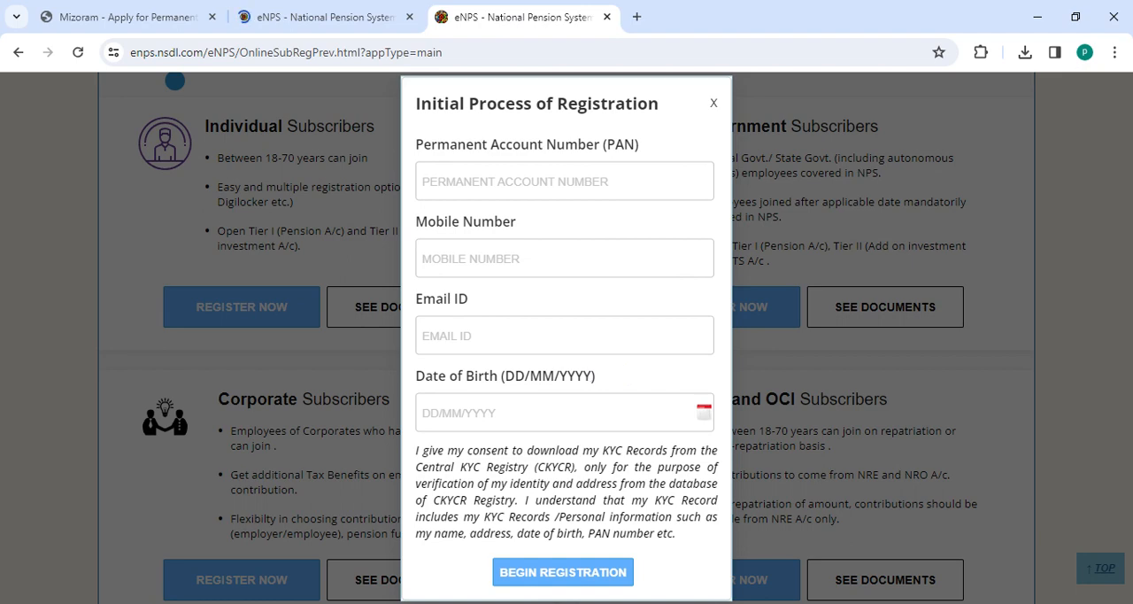
pyautogui.moveTo(79, 9)
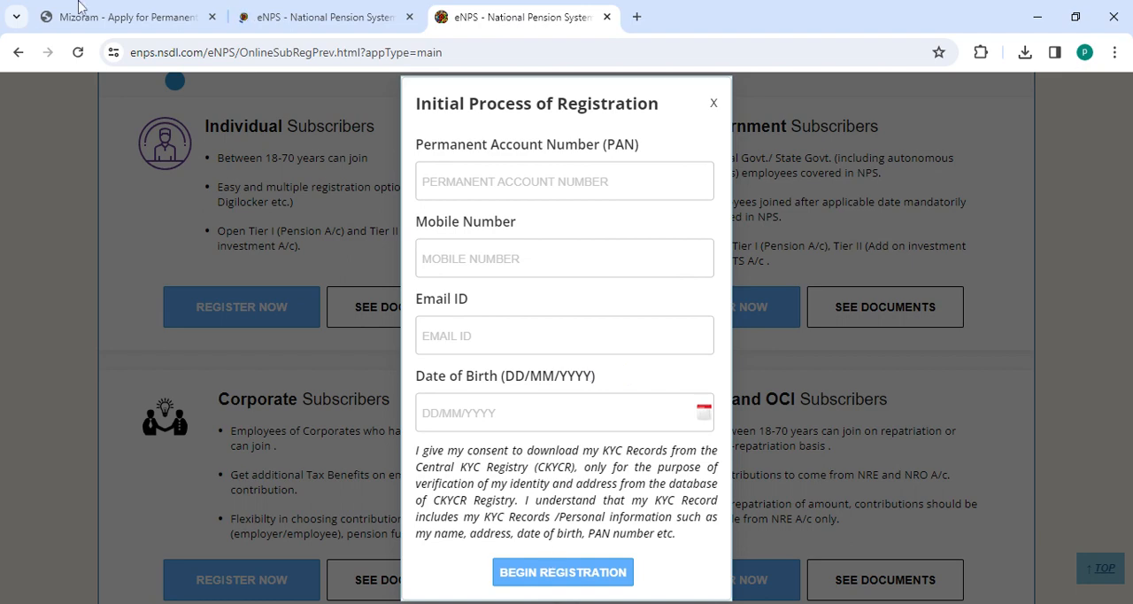
# Return to the PRAN page and read the online steps covering payment, OTP and form download.
pyautogui.click(124, 15)
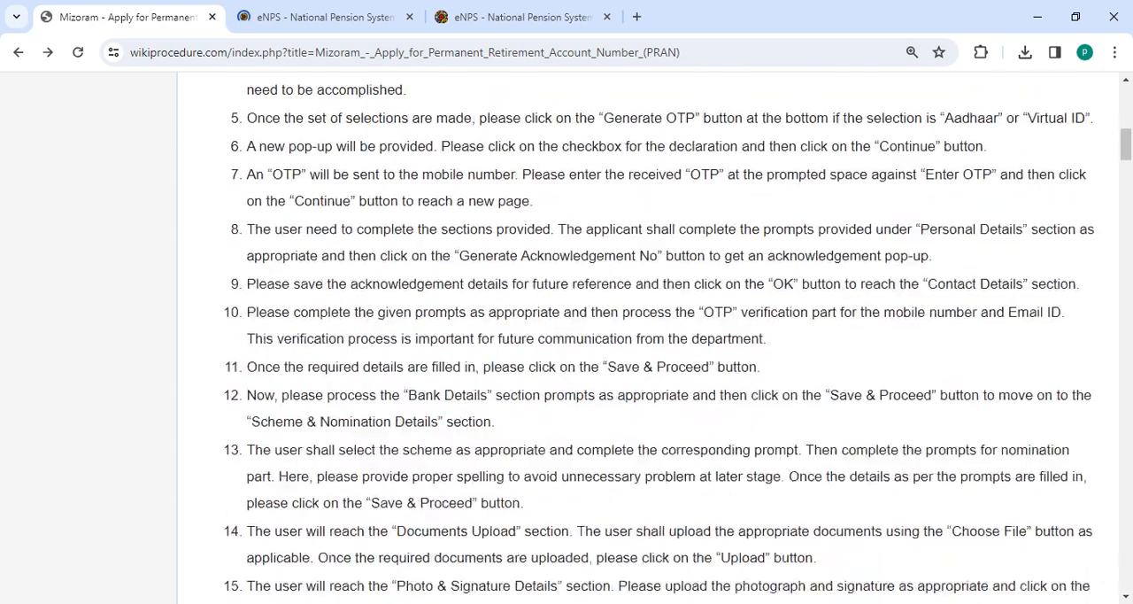
pyautogui.scroll(-3)
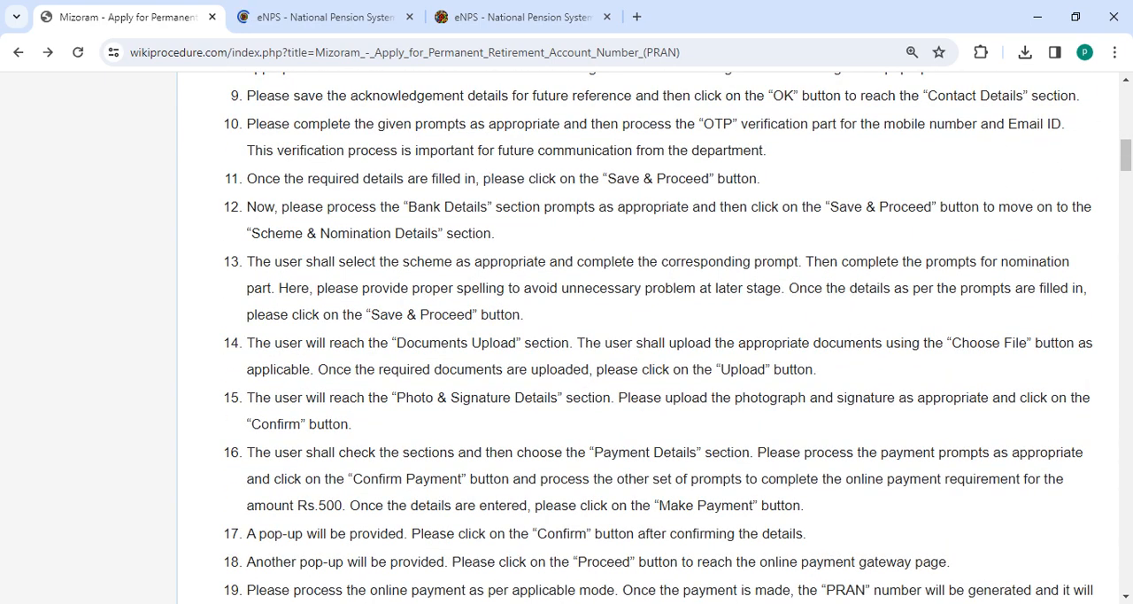
pyautogui.scroll(-3)
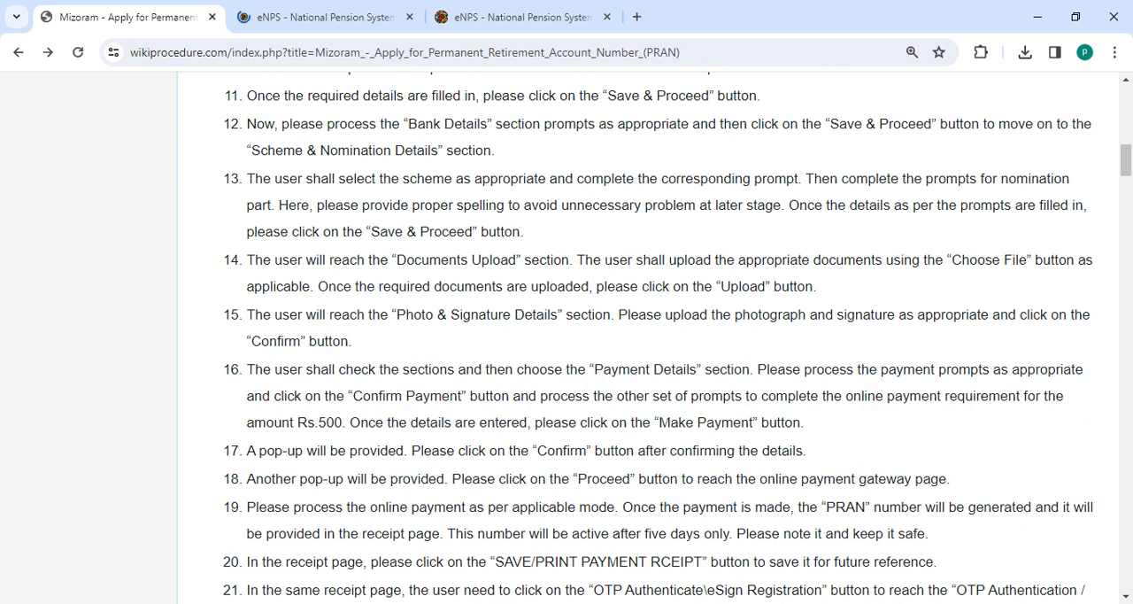
pyautogui.moveTo(819, 117)
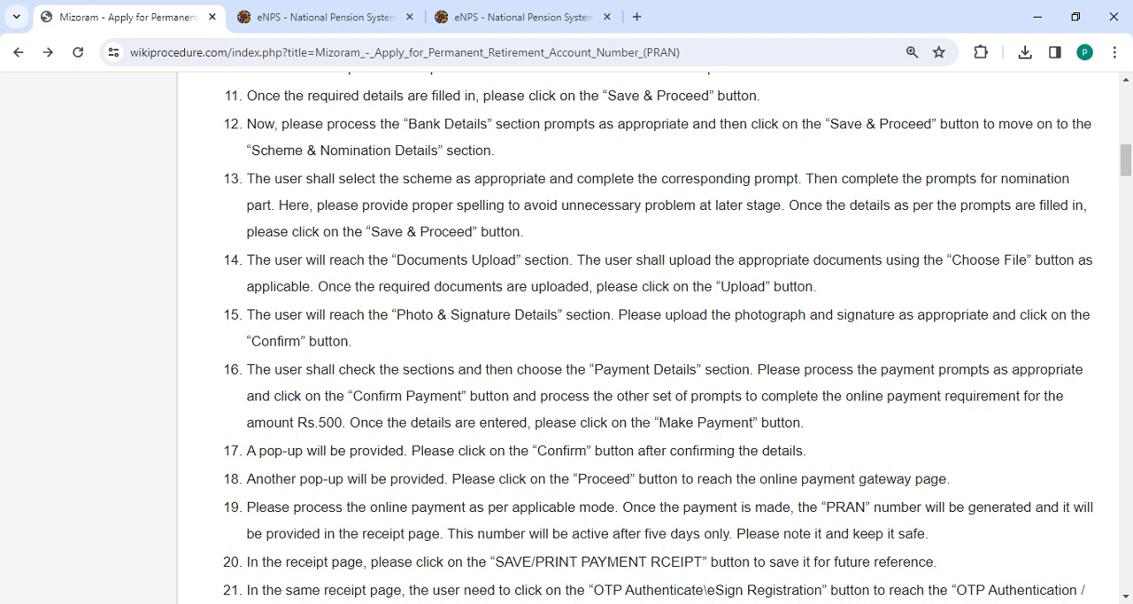
pyautogui.scroll(-3)
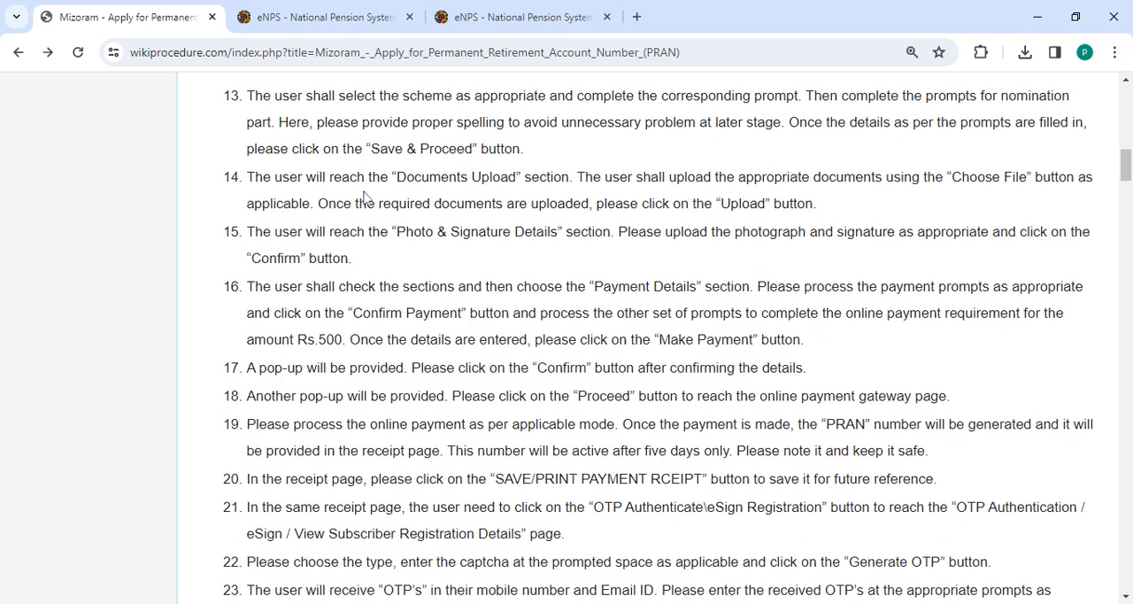
pyautogui.moveTo(956, 201)
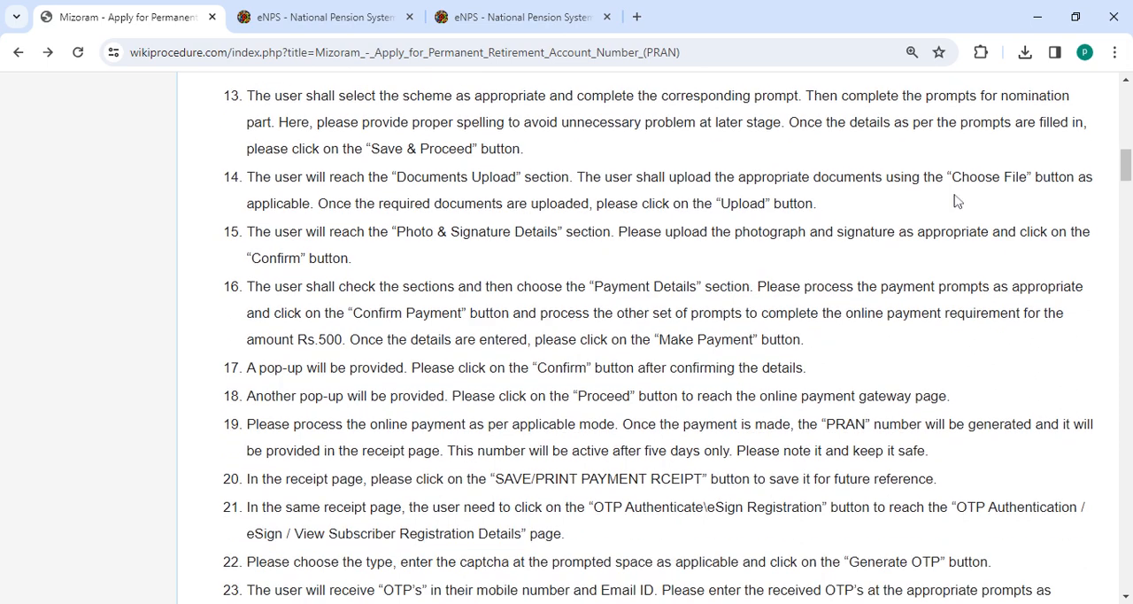
pyautogui.scroll(-3)
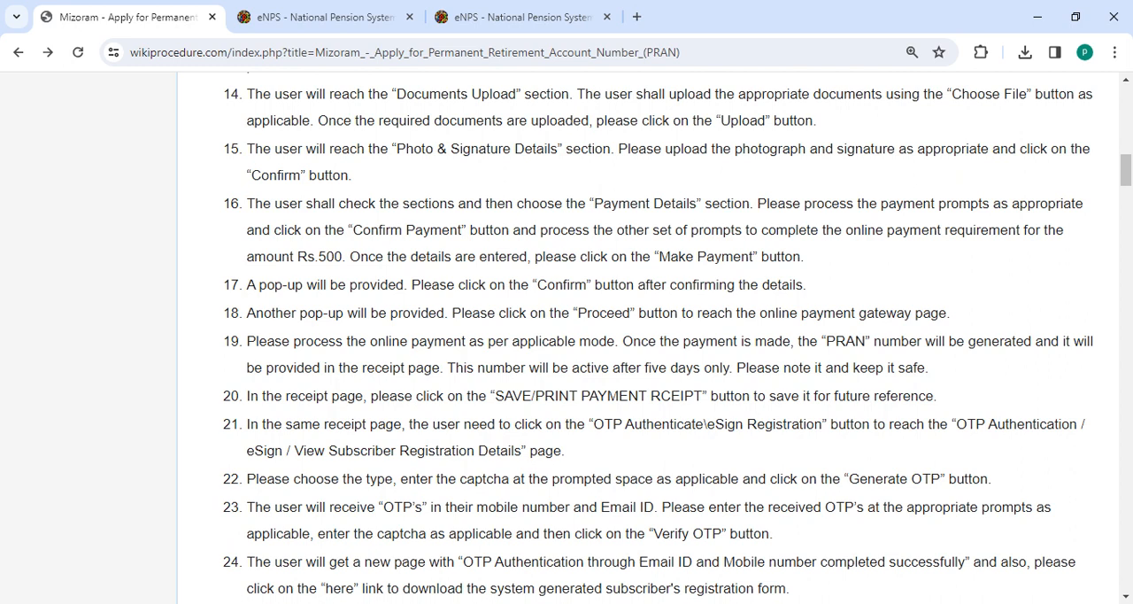
pyautogui.scroll(-3)
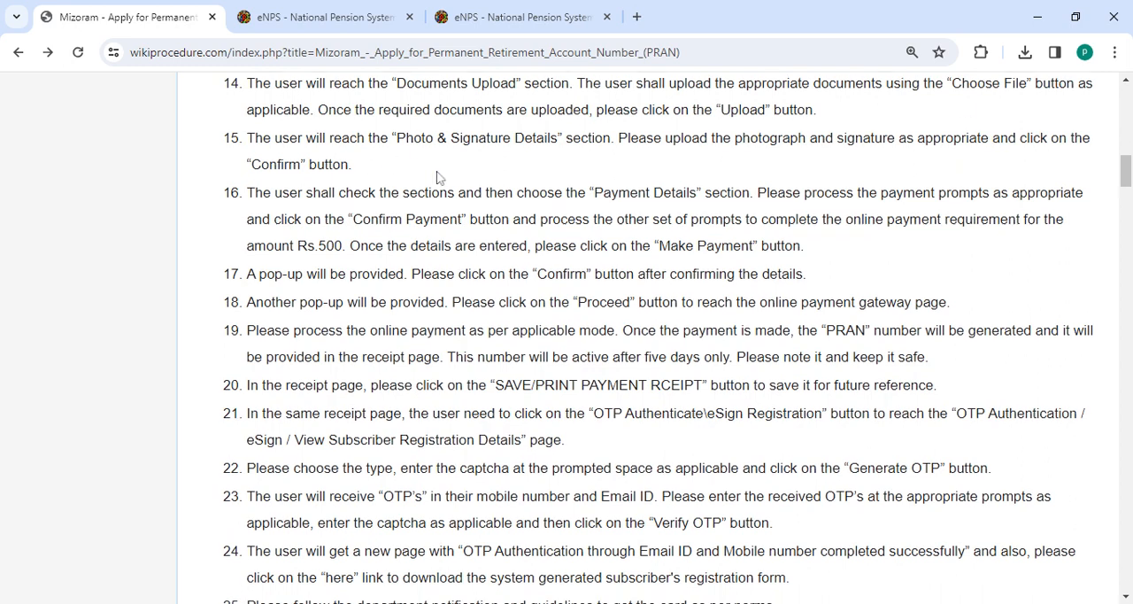
pyautogui.scroll(-3)
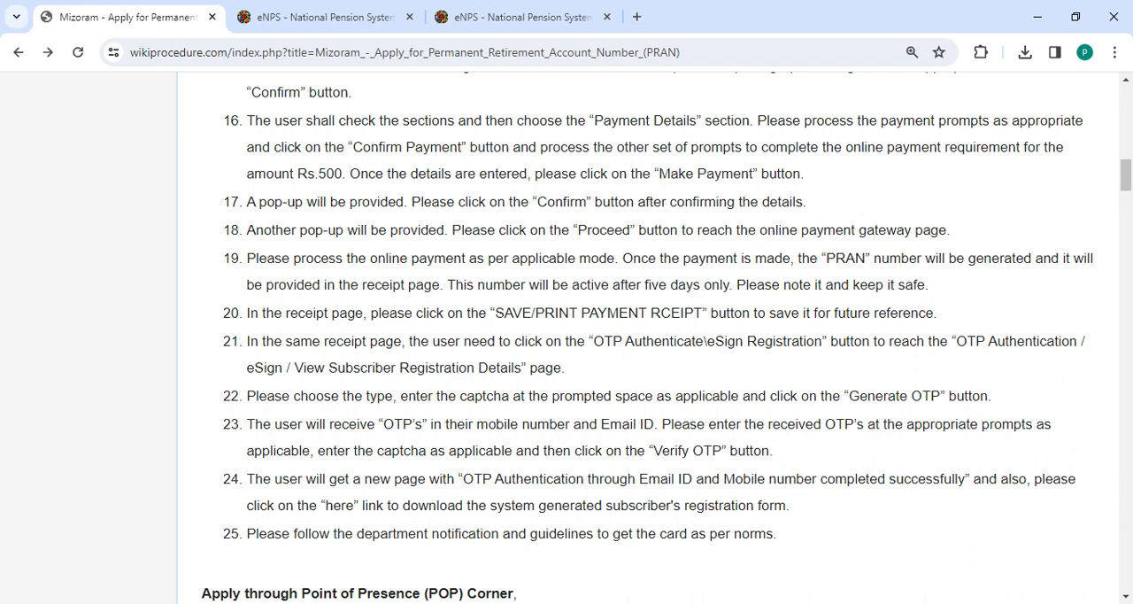
# Read online steps 17–25 and the POP Corner procedure through step 7.
pyautogui.scroll(-3)
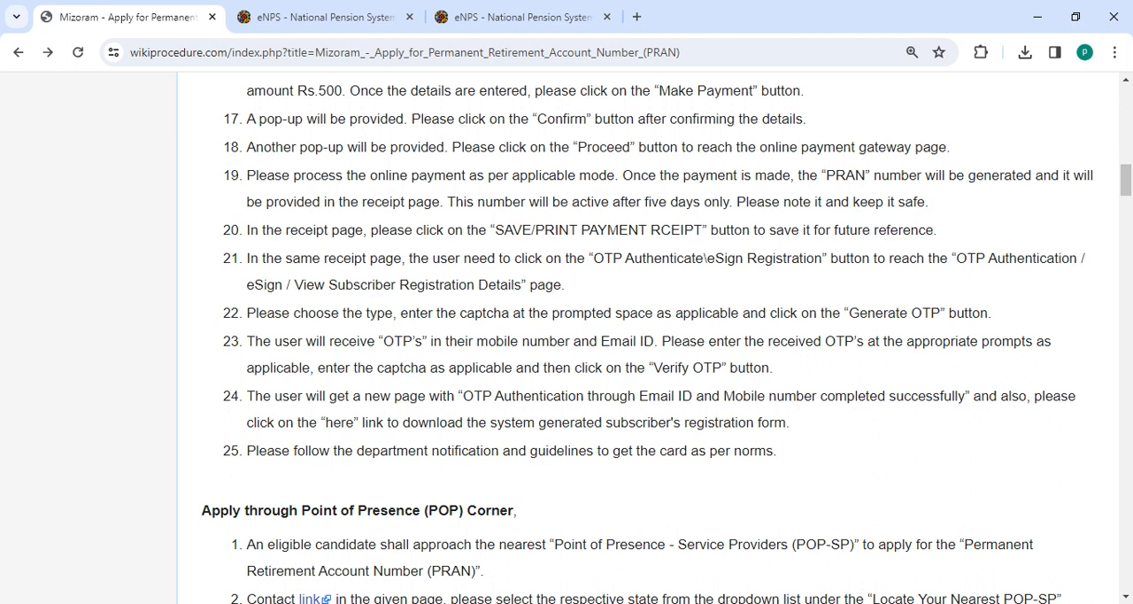
pyautogui.moveTo(1036, 171)
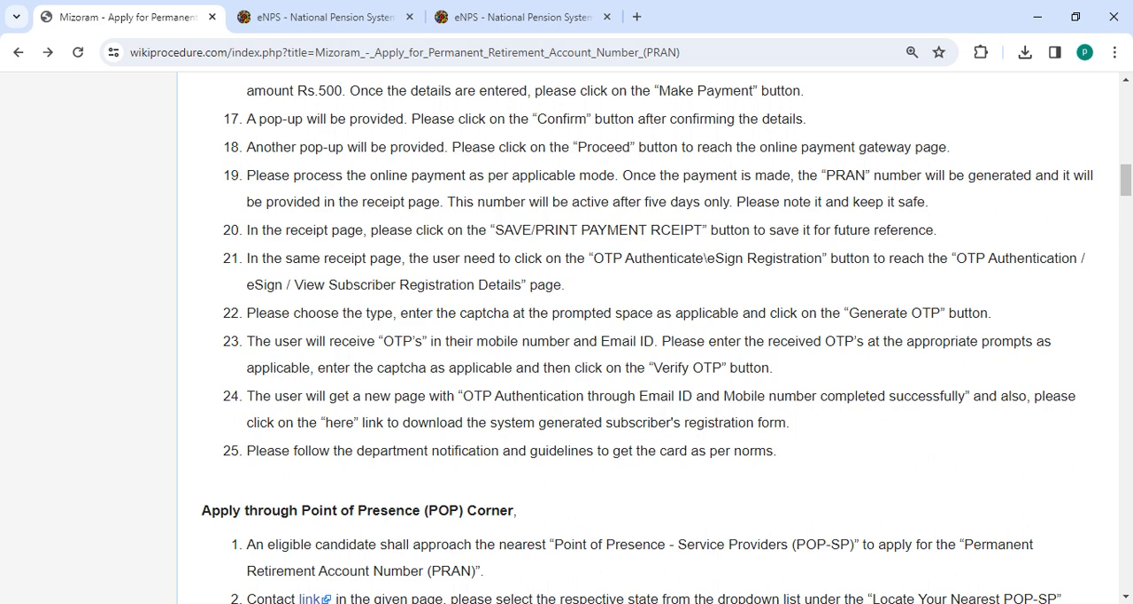
pyautogui.scroll(-3)
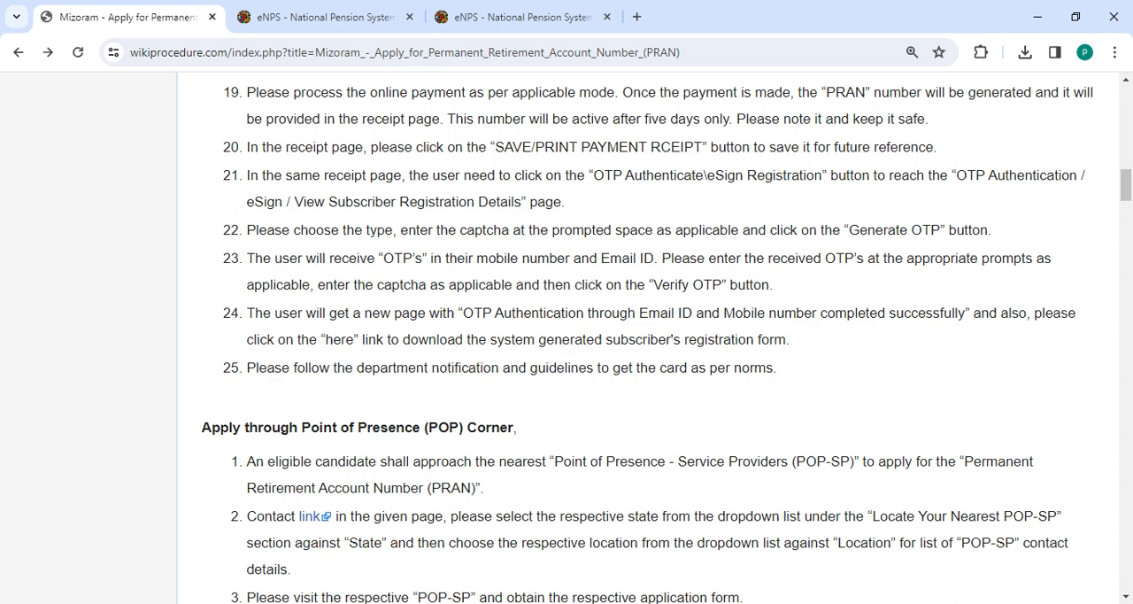
pyautogui.scroll(-3)
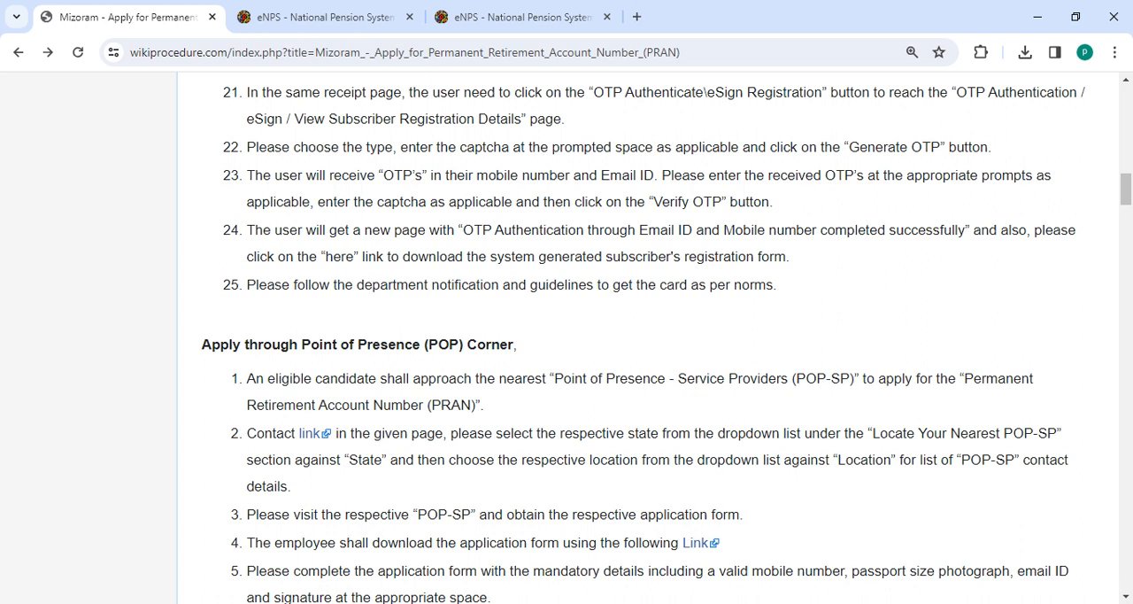
pyautogui.moveTo(642, 123)
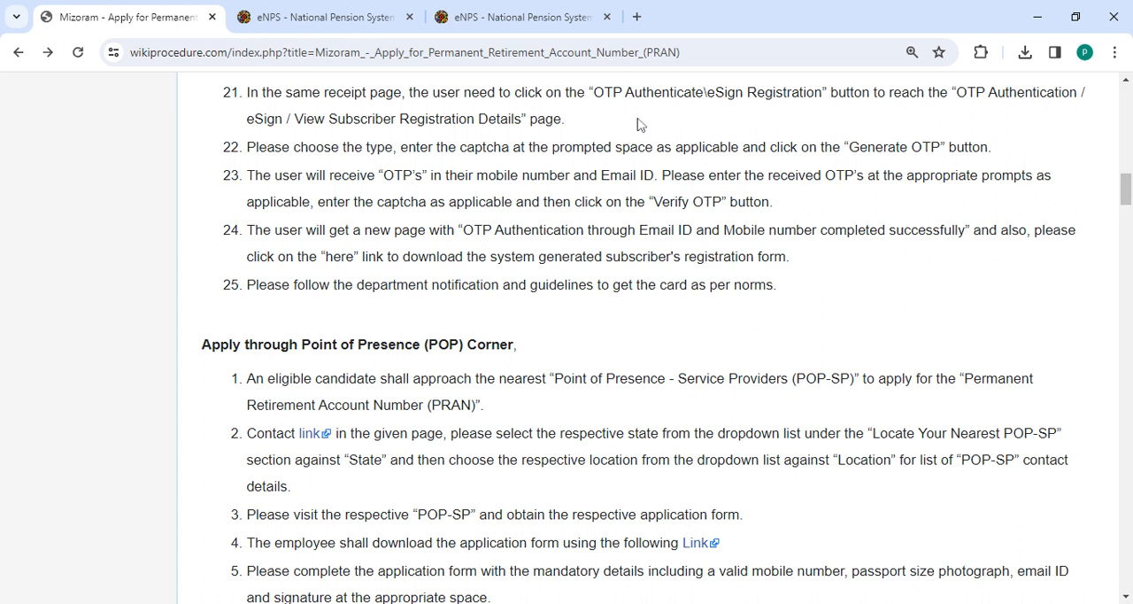
pyautogui.moveTo(413, 174)
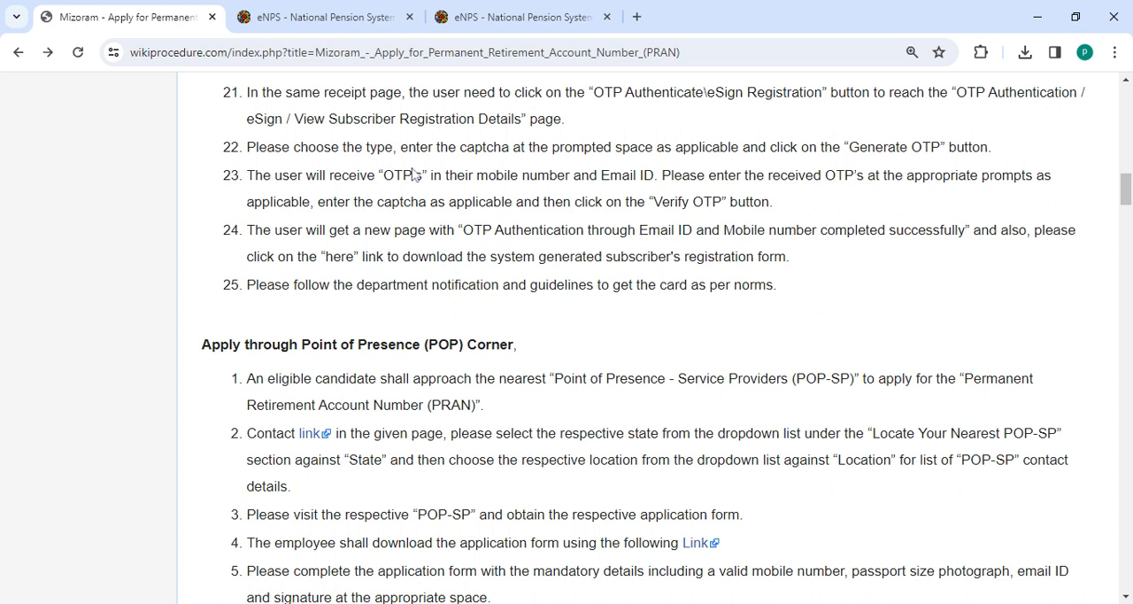
pyautogui.moveTo(412, 174)
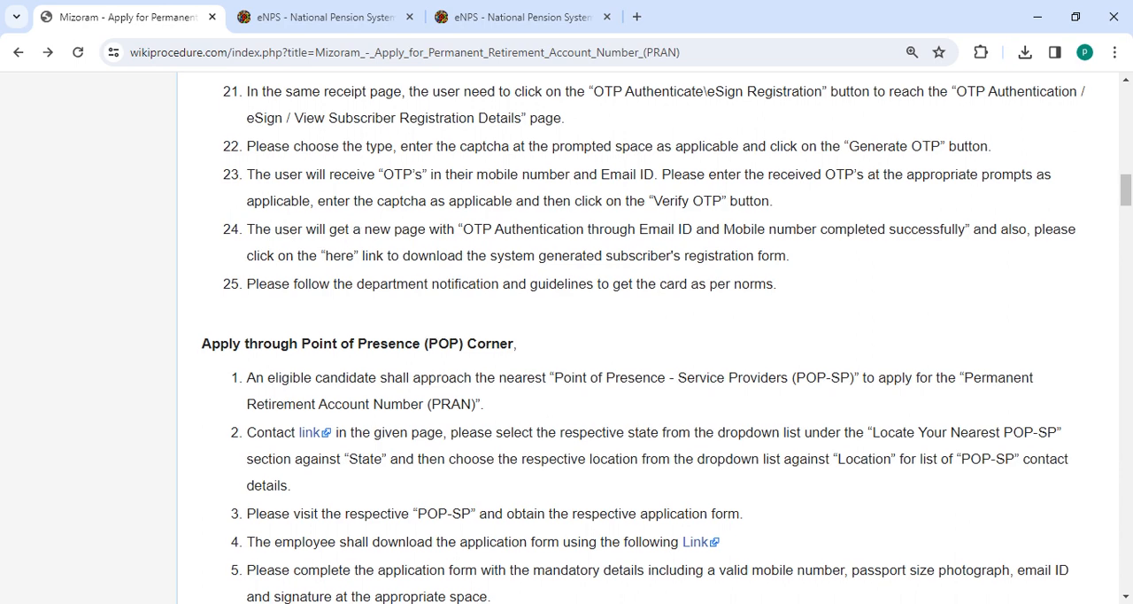
pyautogui.scroll(-3)
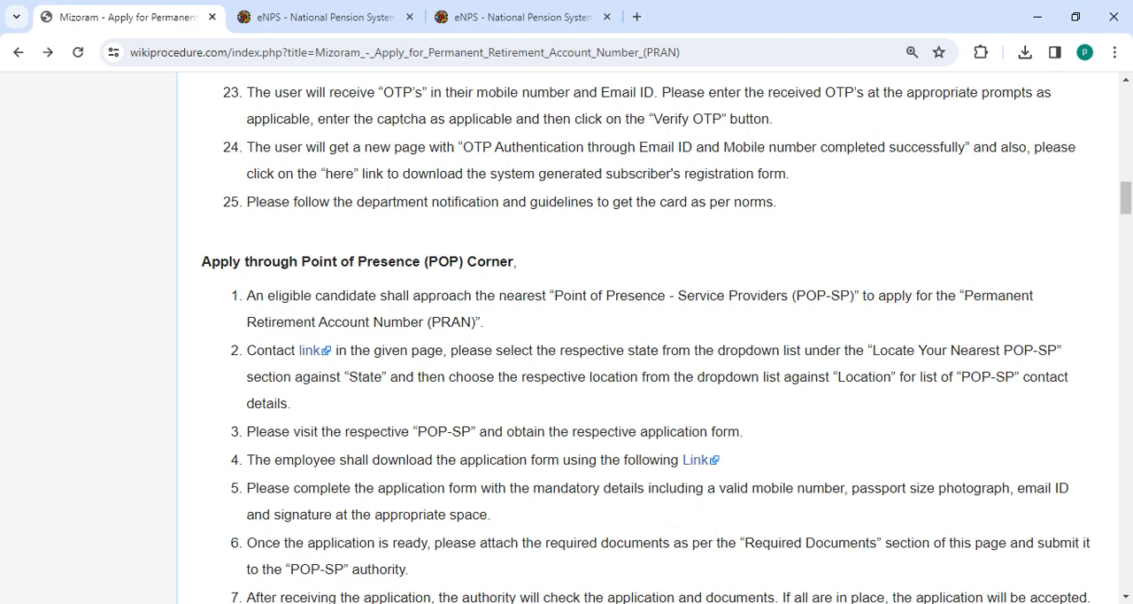
# Review Required Documents, Office Contacts and Eligibility down to the Fees and Validity sections.
pyautogui.scroll(-3)
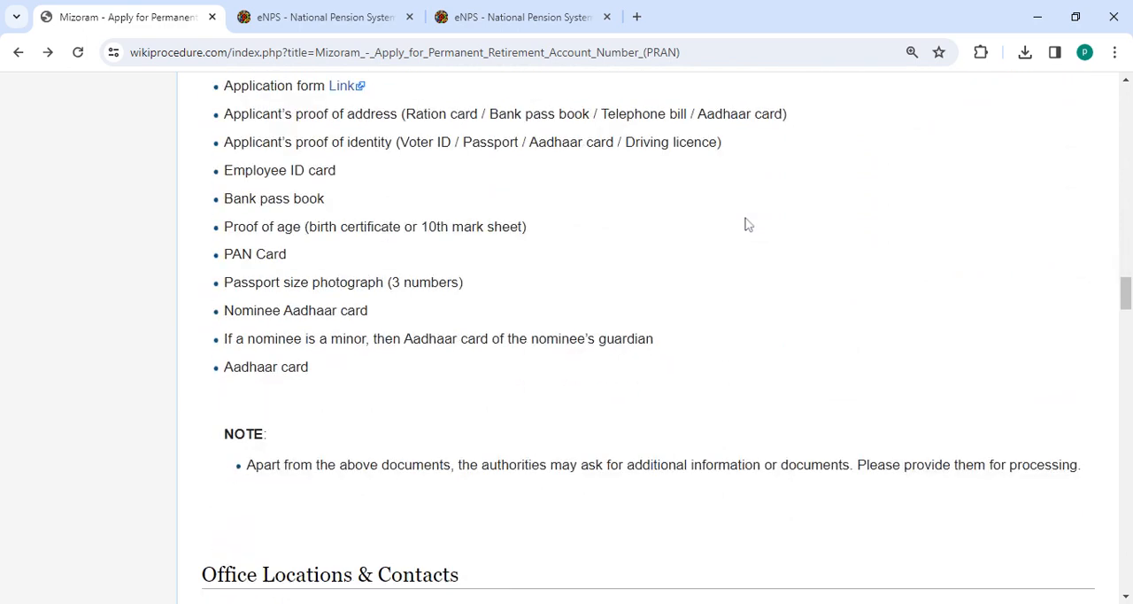
pyautogui.scroll(-3)
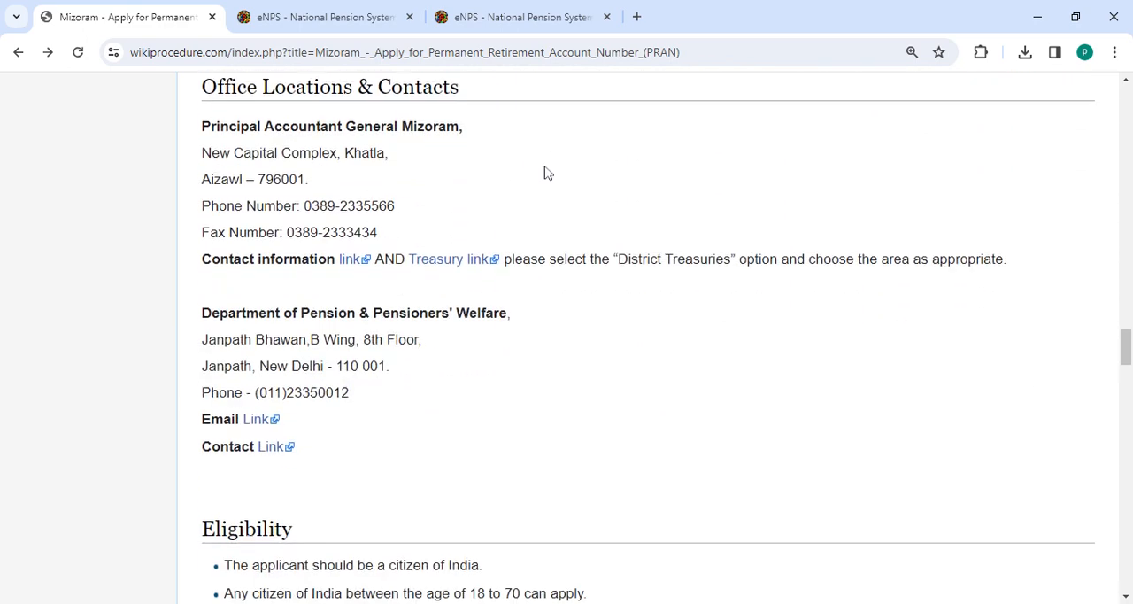
pyautogui.scroll(3)
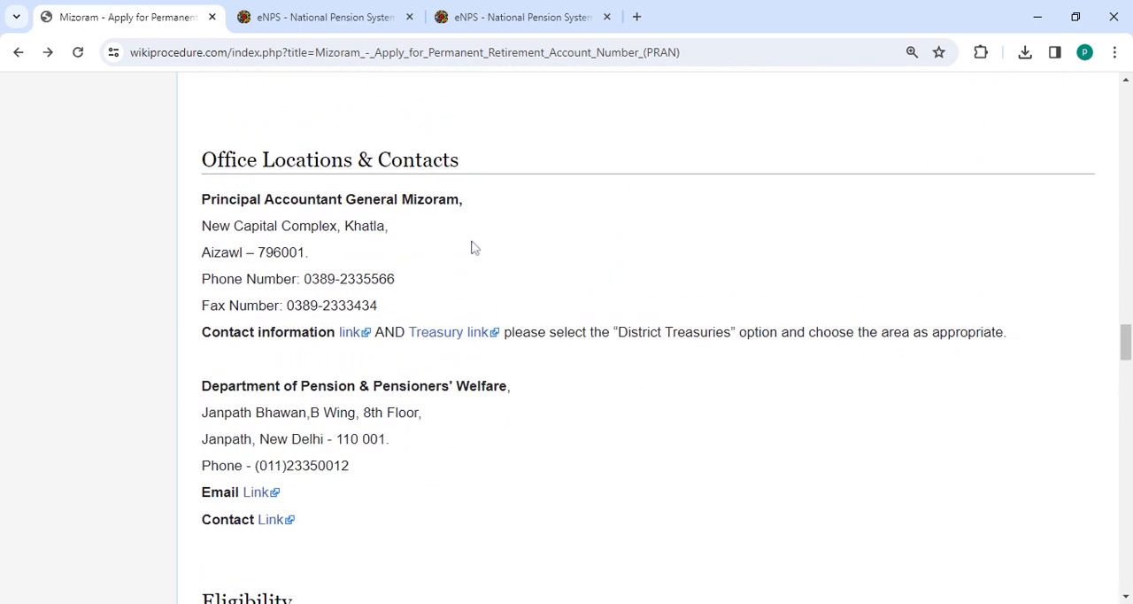
pyautogui.scroll(-3)
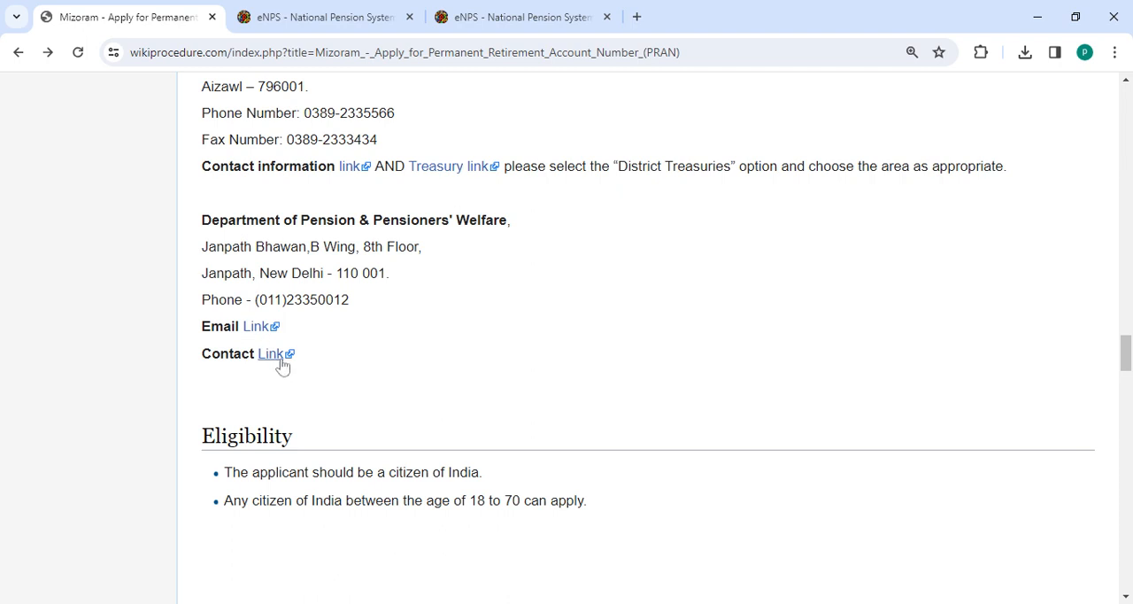
pyautogui.scroll(-3)
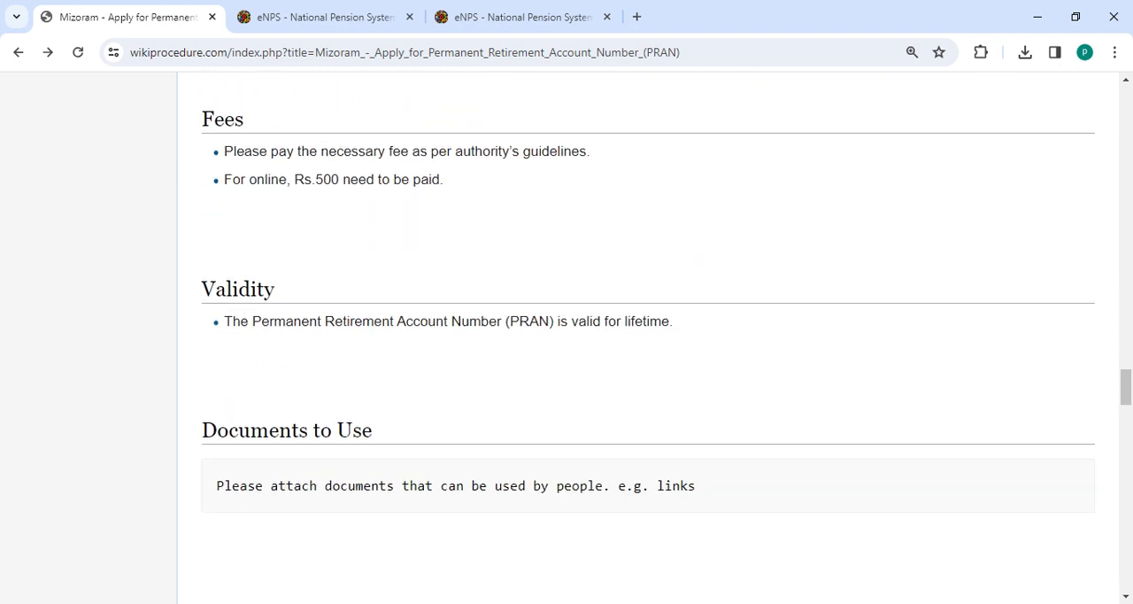
pyautogui.moveTo(369, 122)
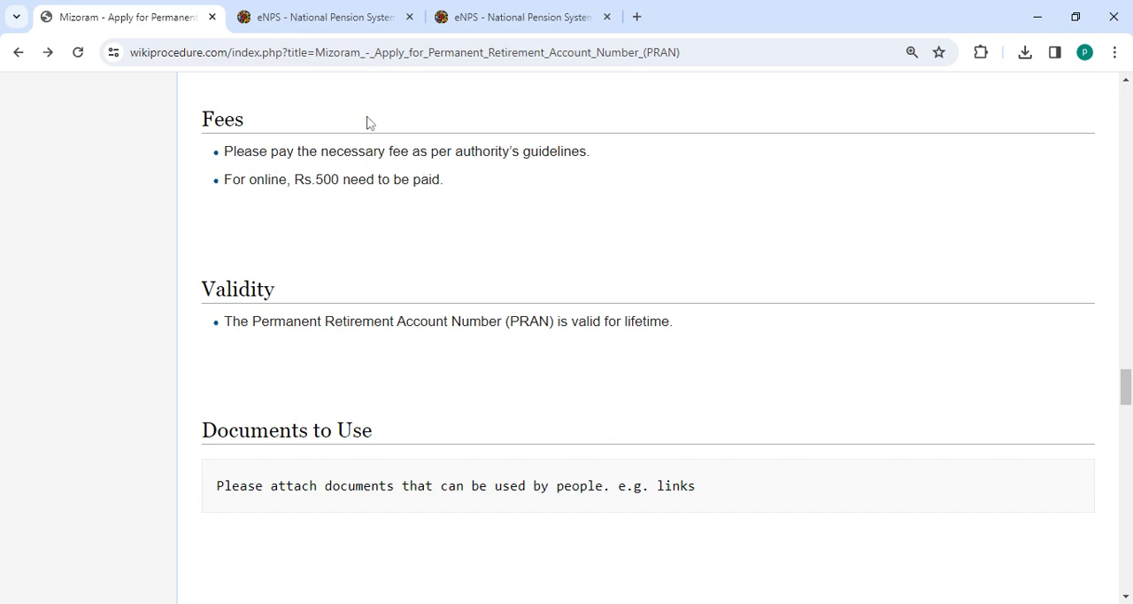
pyautogui.moveTo(311, 199)
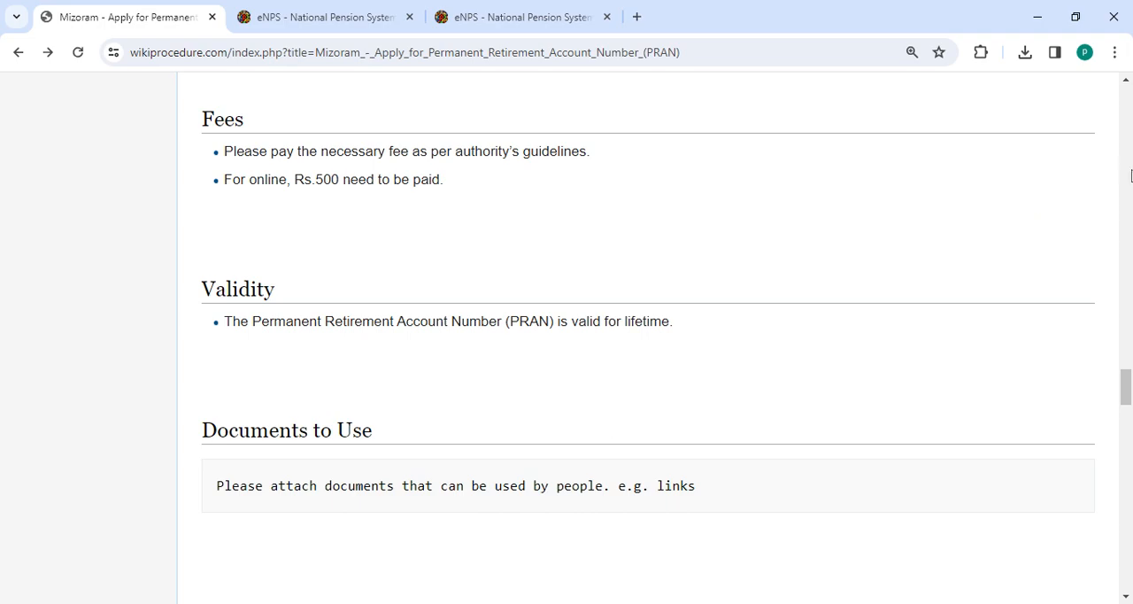
# Read Processing Time, Required Information and External Links down to the Others section.
pyautogui.scroll(-3)
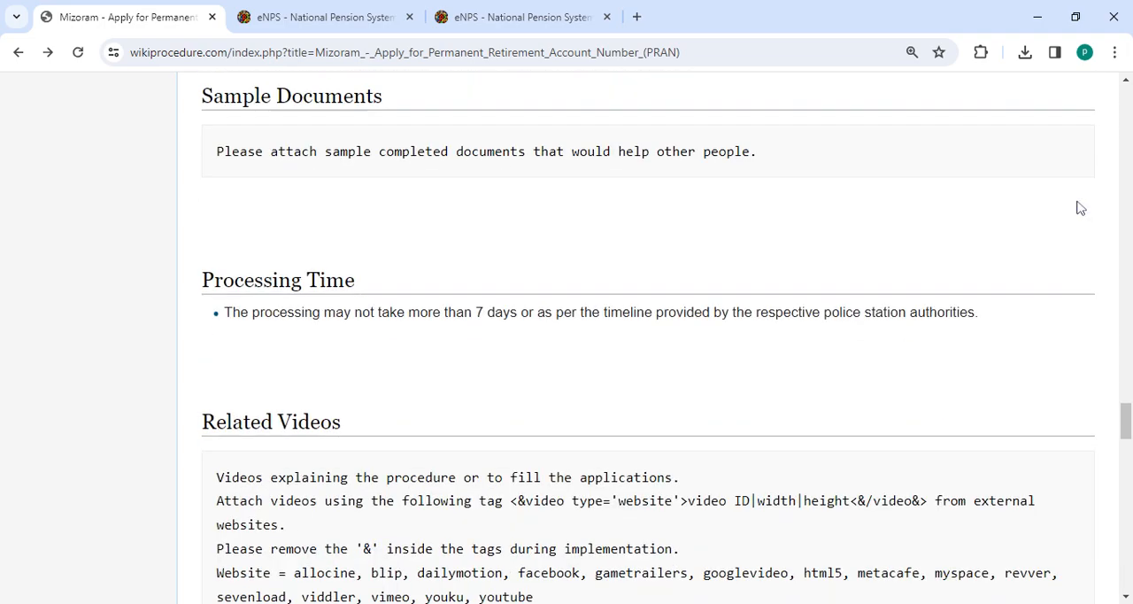
pyautogui.scroll(3)
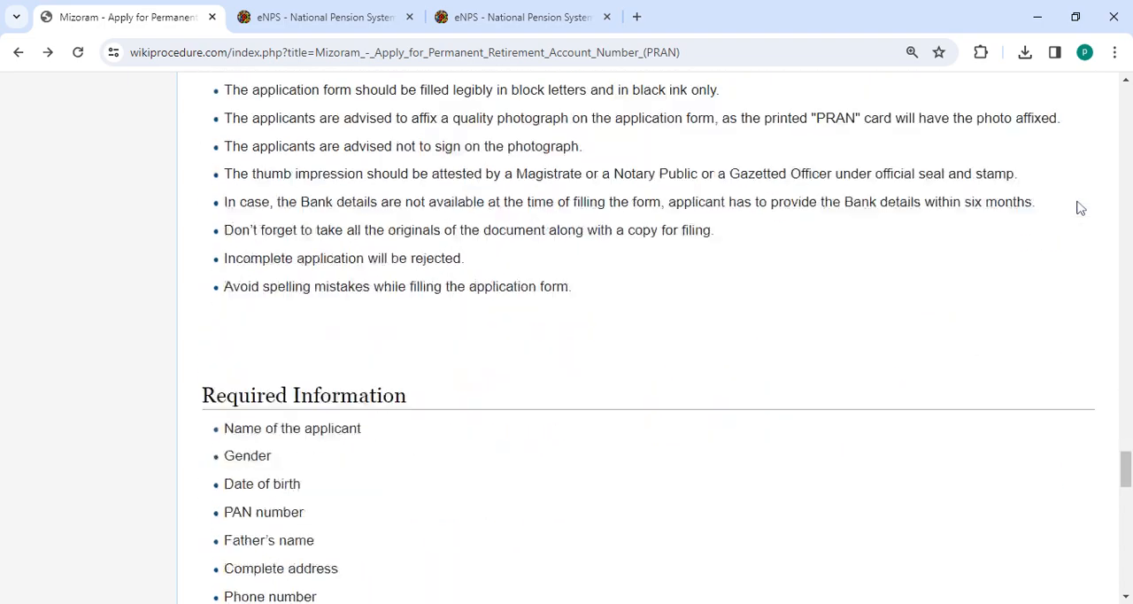
pyautogui.scroll(-3)
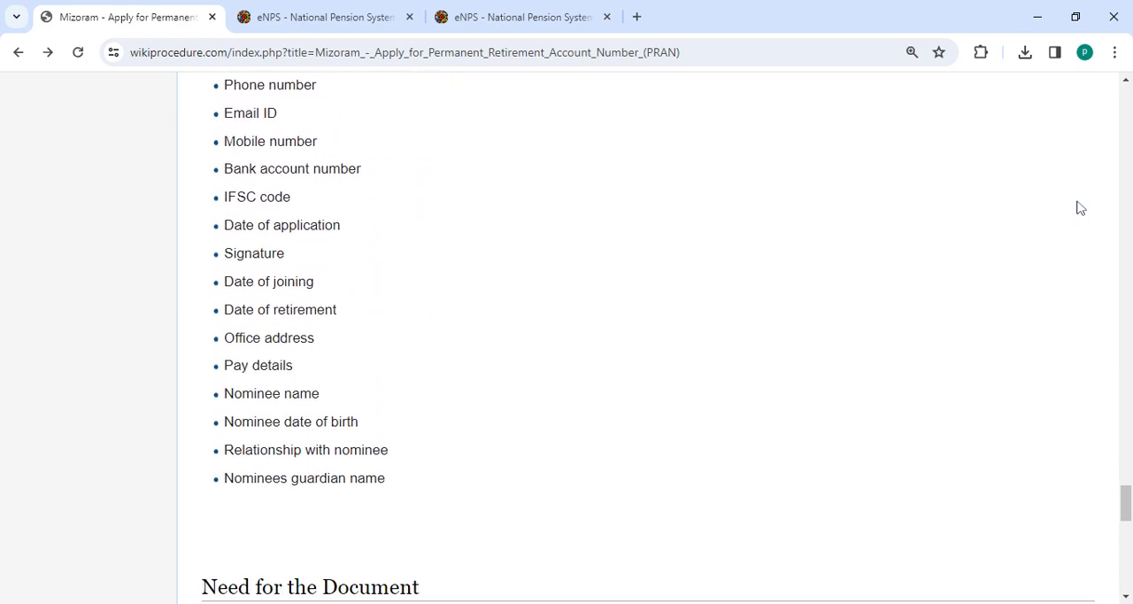
pyautogui.scroll(-3)
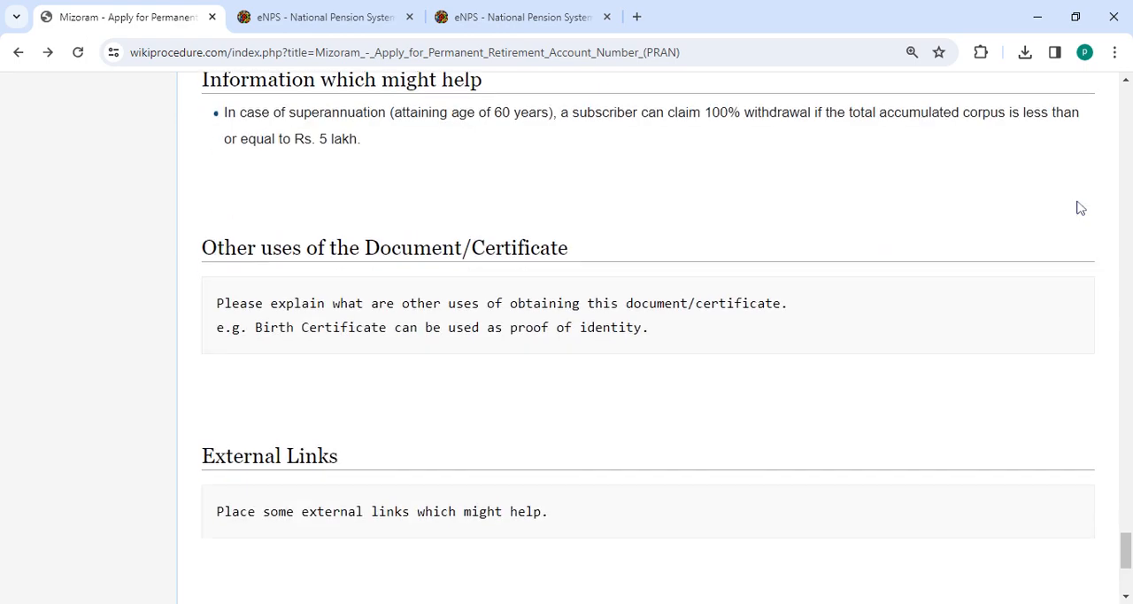
pyautogui.scroll(-3)
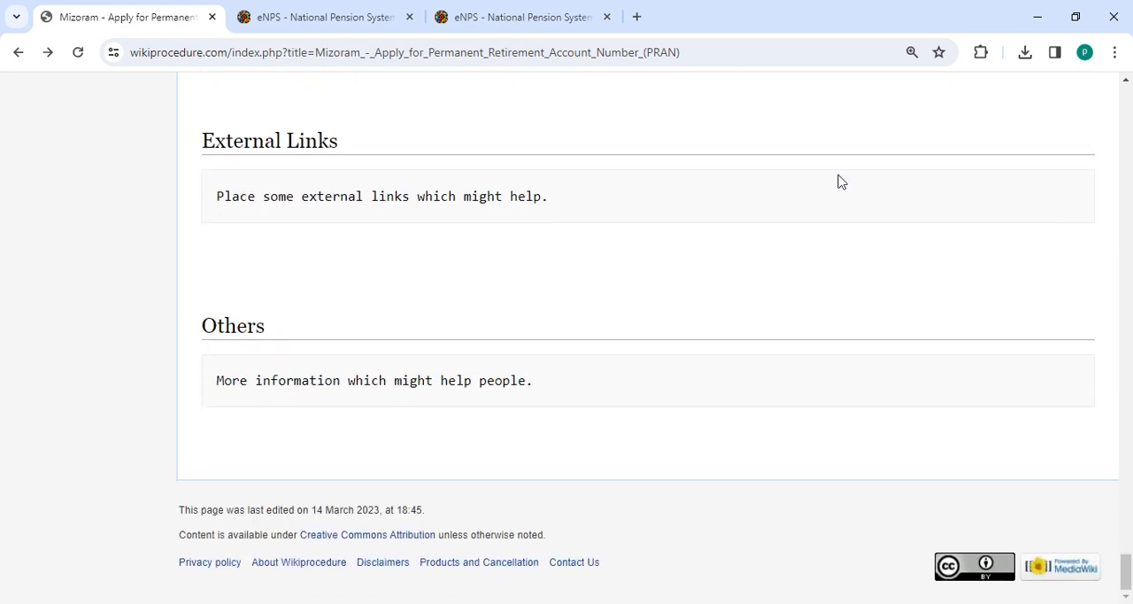